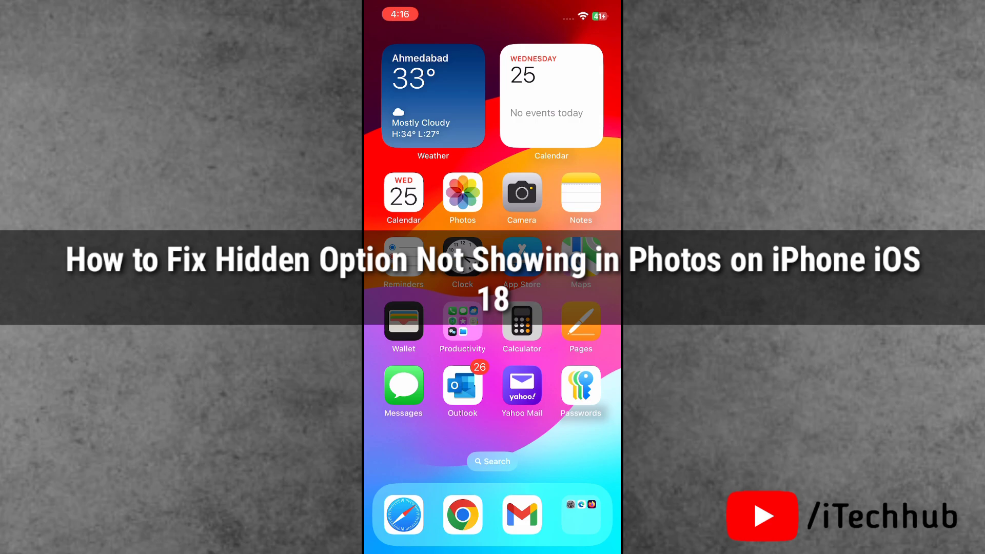
# Open Photos and view the Utilities list: Recently Deleted, Recently Saved, Recently Viewed, Map
pyautogui.click(462, 194)
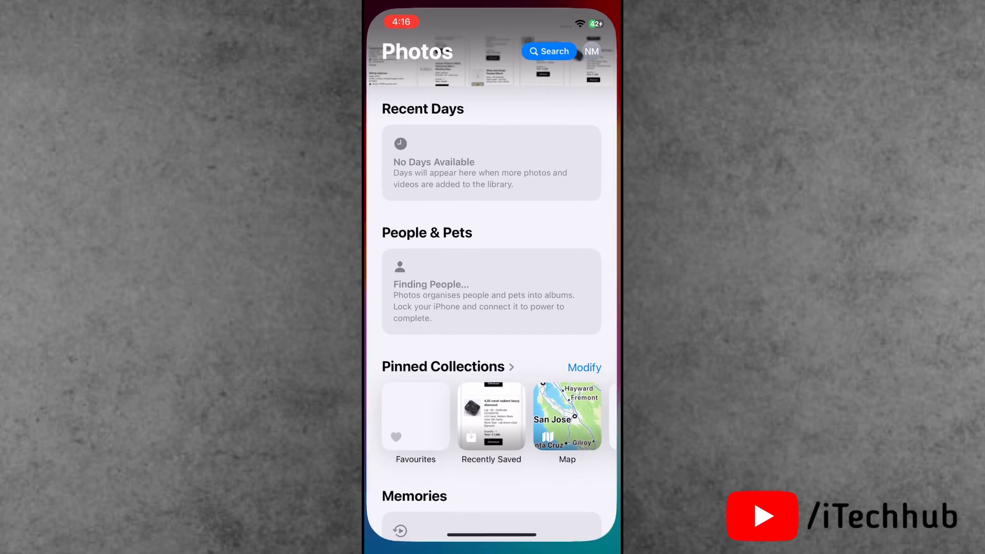
pyautogui.scroll(-3)
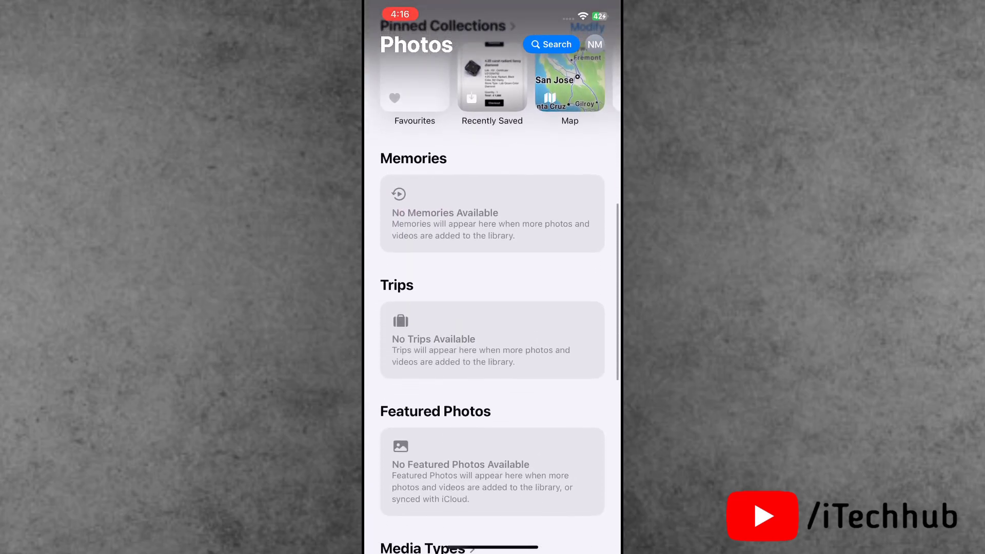
pyautogui.scroll(-3)
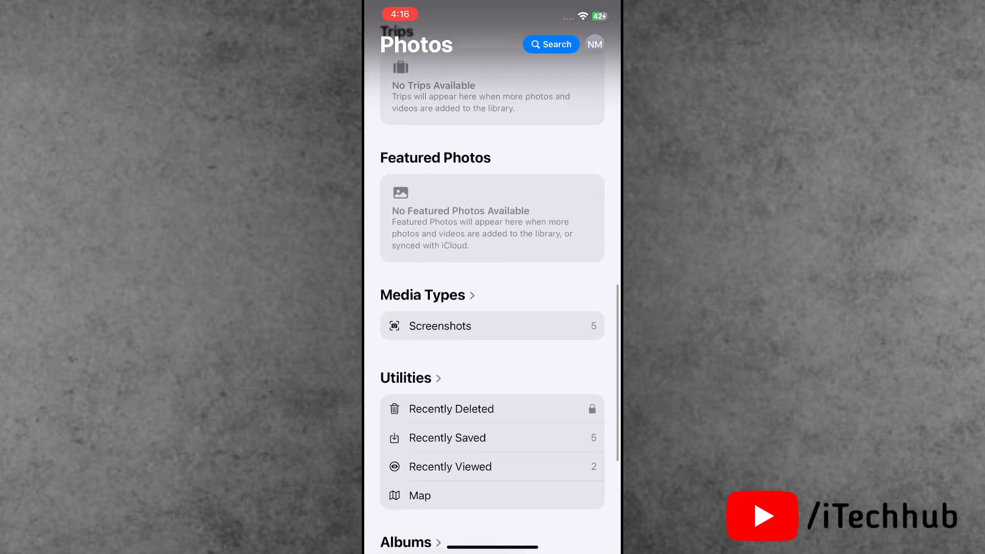
pyautogui.click(406, 377)
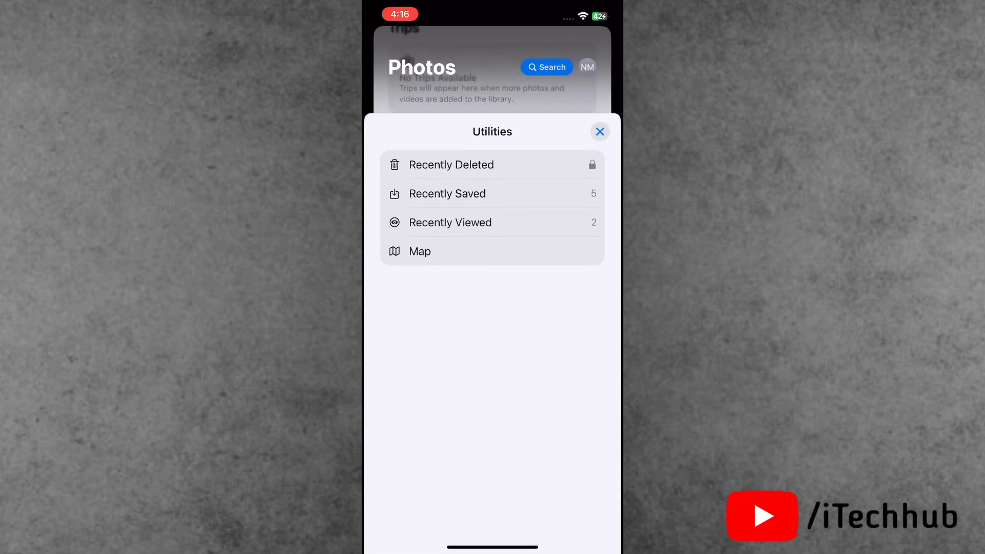
# Close the Utilities sheet and scroll the Photos library back up
pyautogui.click(600, 132)
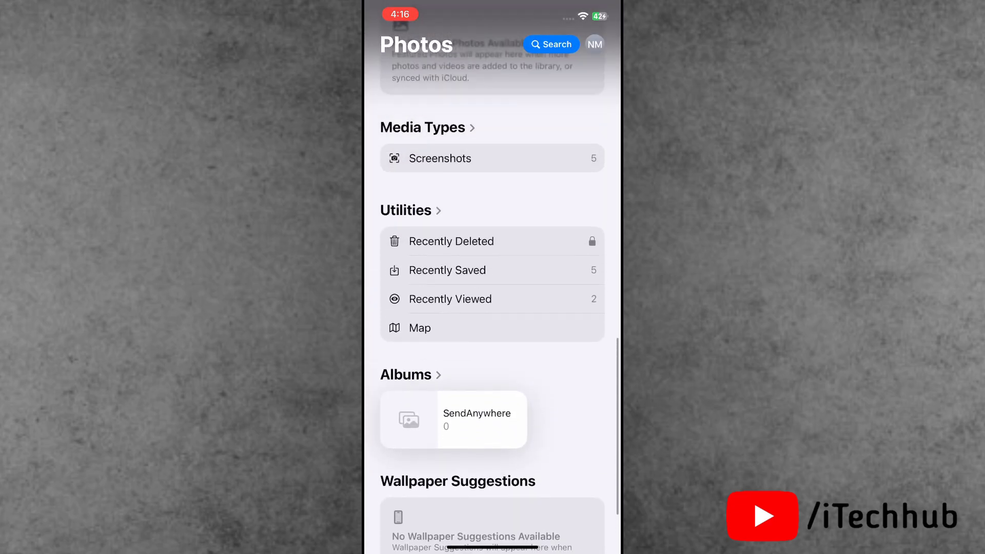
pyautogui.scroll(3)
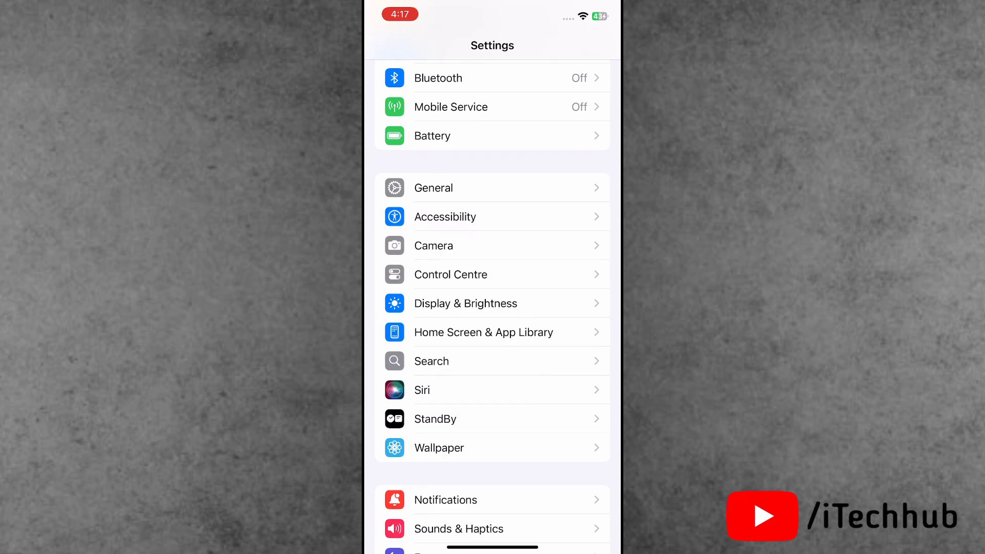
# Switch on Show Hidden Album in the Photos settings
pyautogui.scroll(-3)
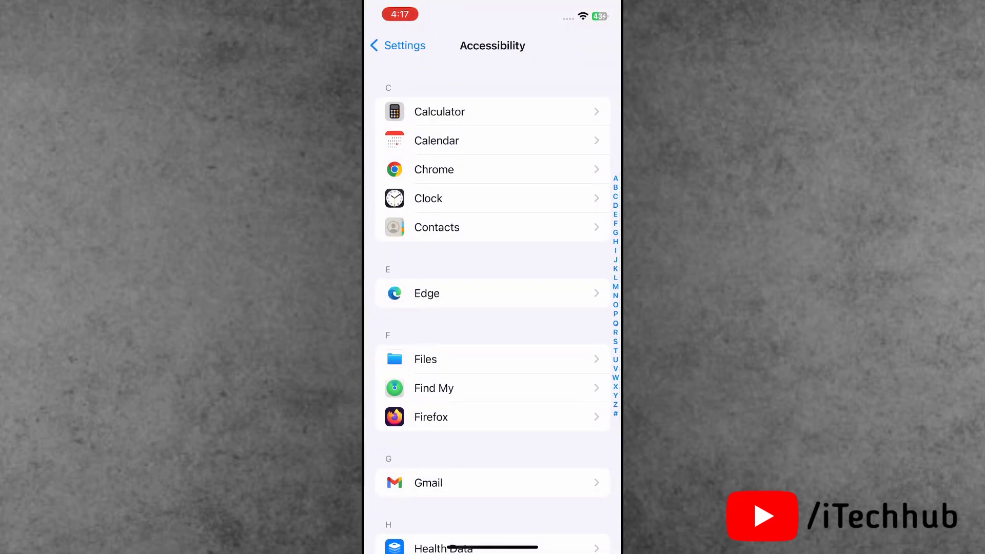
pyautogui.scroll(-3)
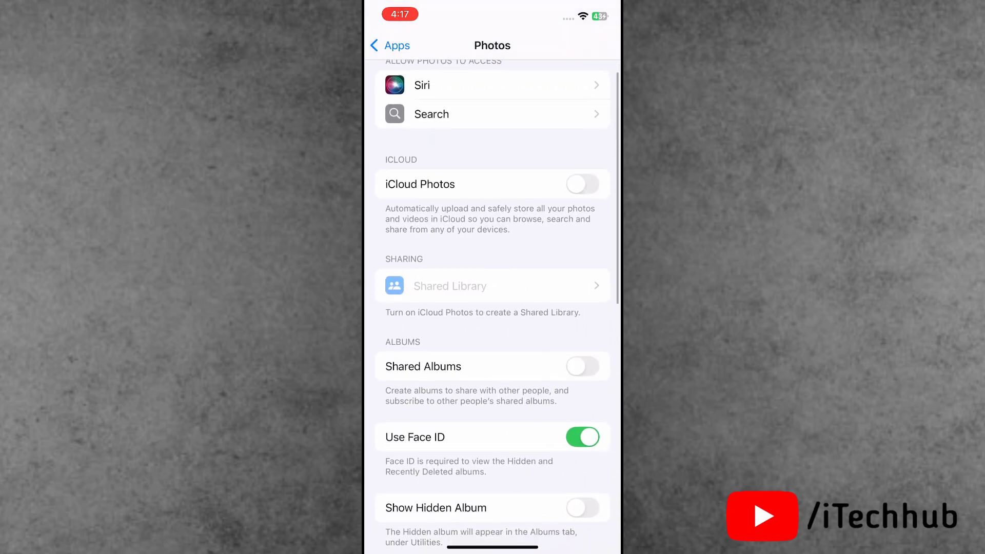
pyautogui.scroll(3)
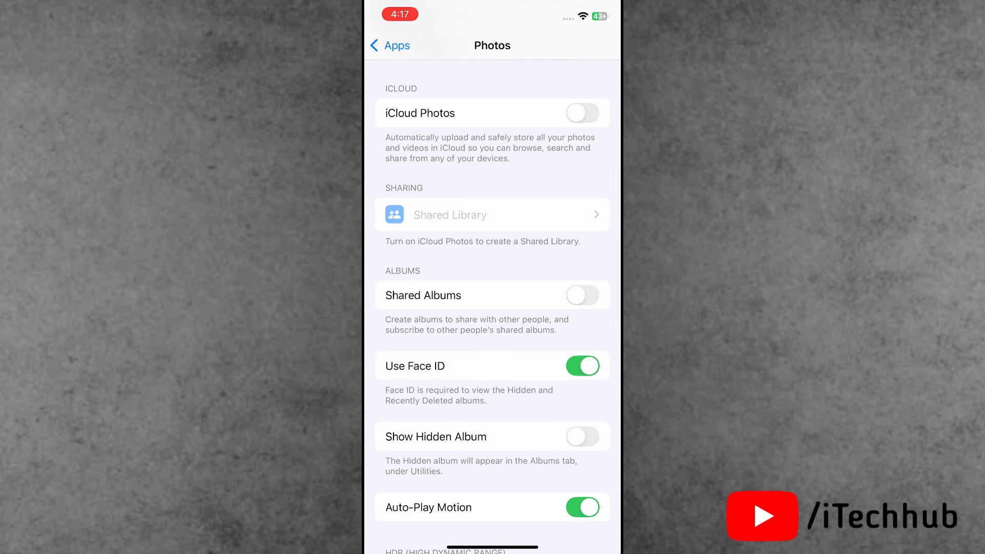
pyautogui.click(583, 436)
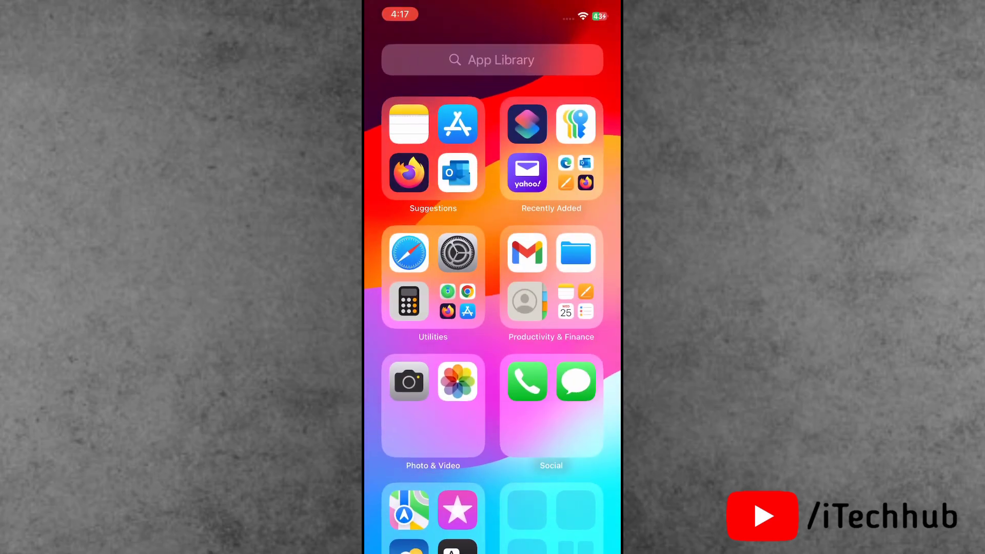
# Open the Hidden album from Photos, unlock it with Face ID, then exit
pyautogui.click(457, 381)
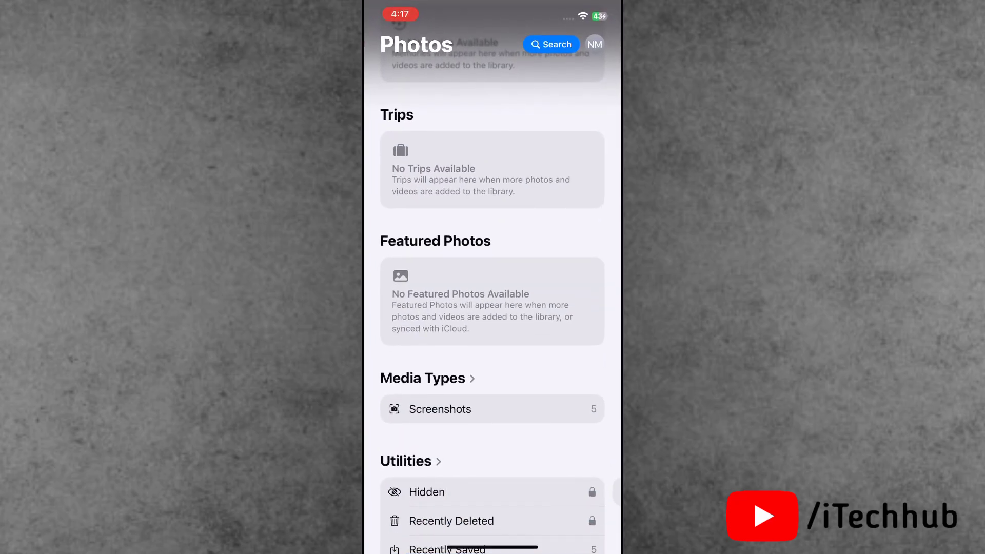
pyautogui.click(426, 491)
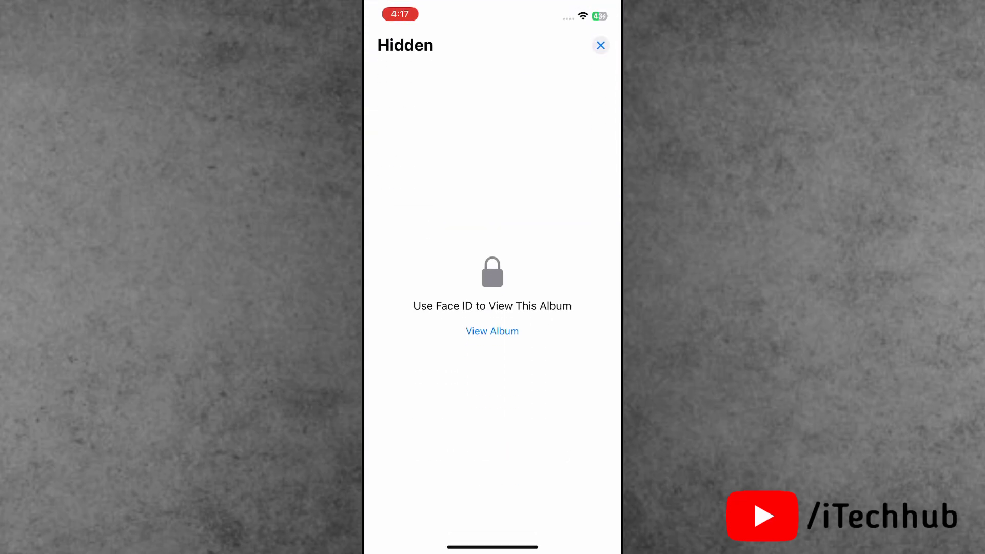
pyautogui.click(492, 331)
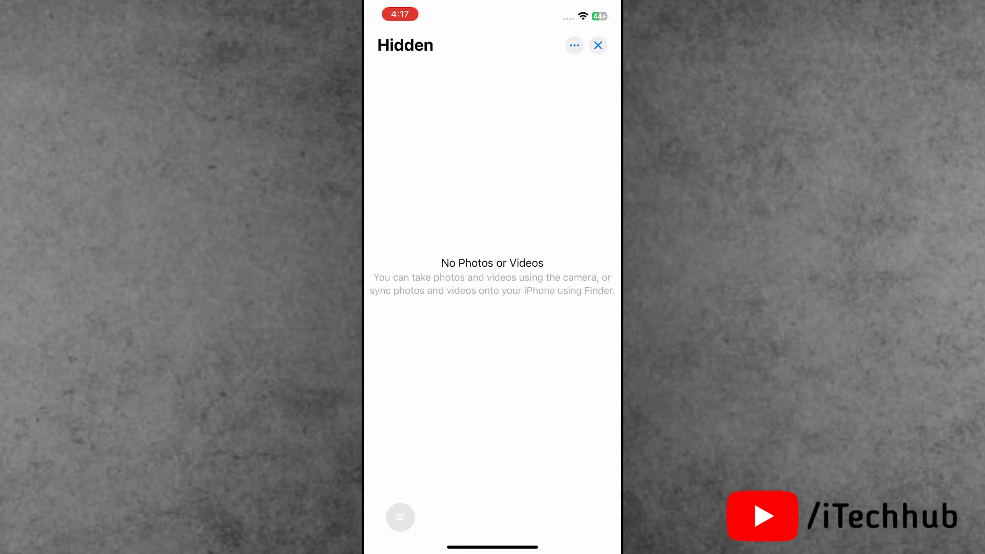
pyautogui.click(597, 45)
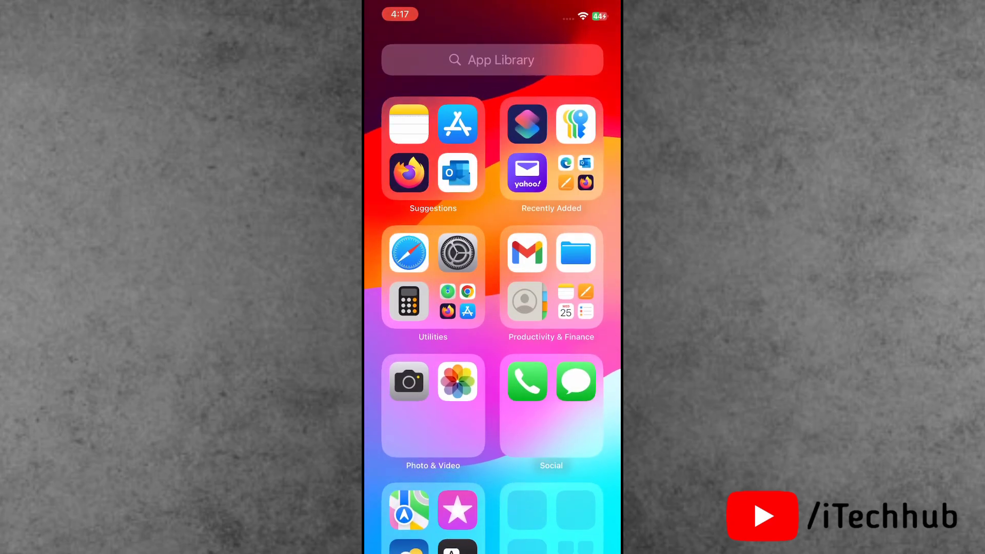